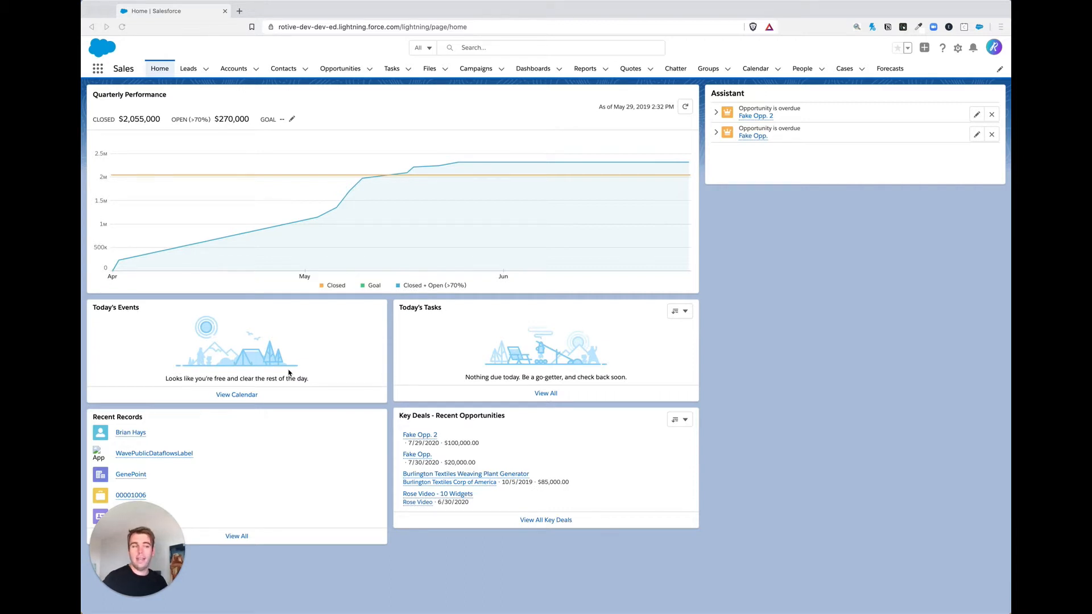
pyautogui.moveTo(360, 317)
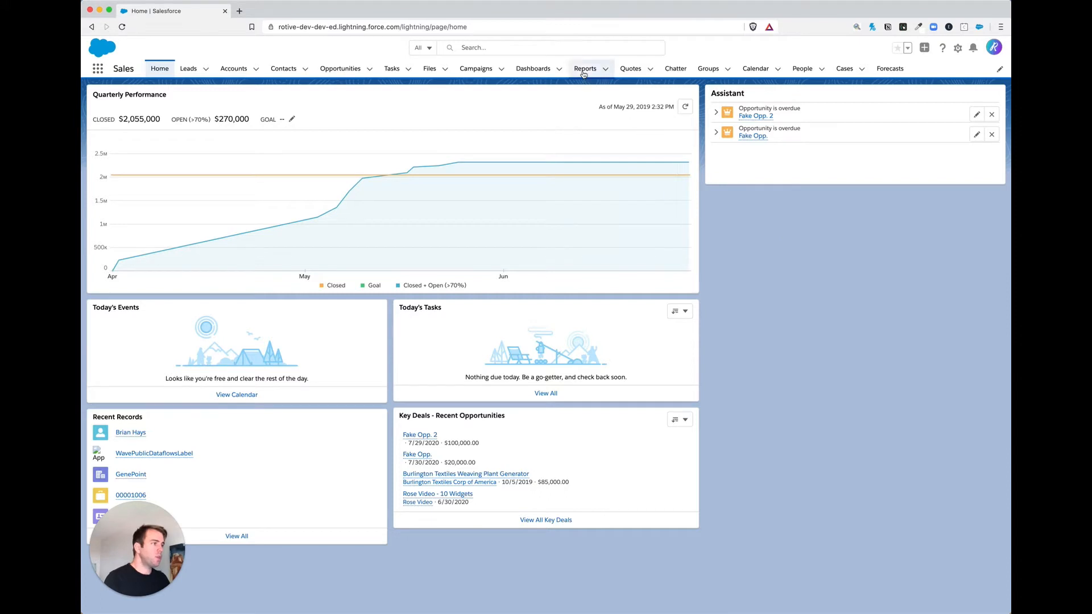
# From the Reports home page, start a new report to bring up the report-type chooser
pyautogui.click(585, 68)
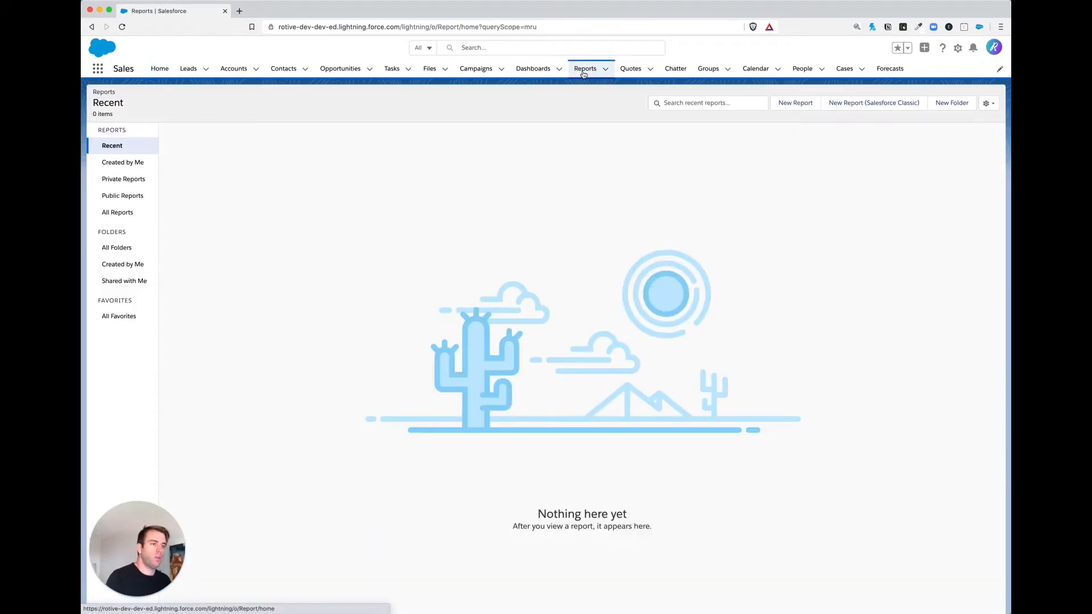
pyautogui.click(794, 102)
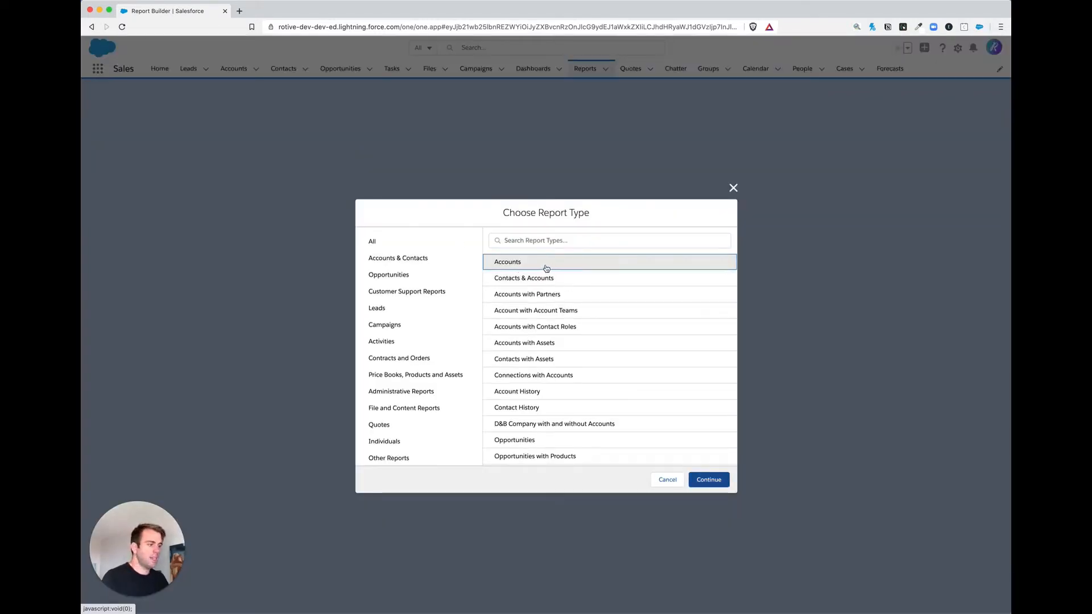
pyautogui.moveTo(576, 268)
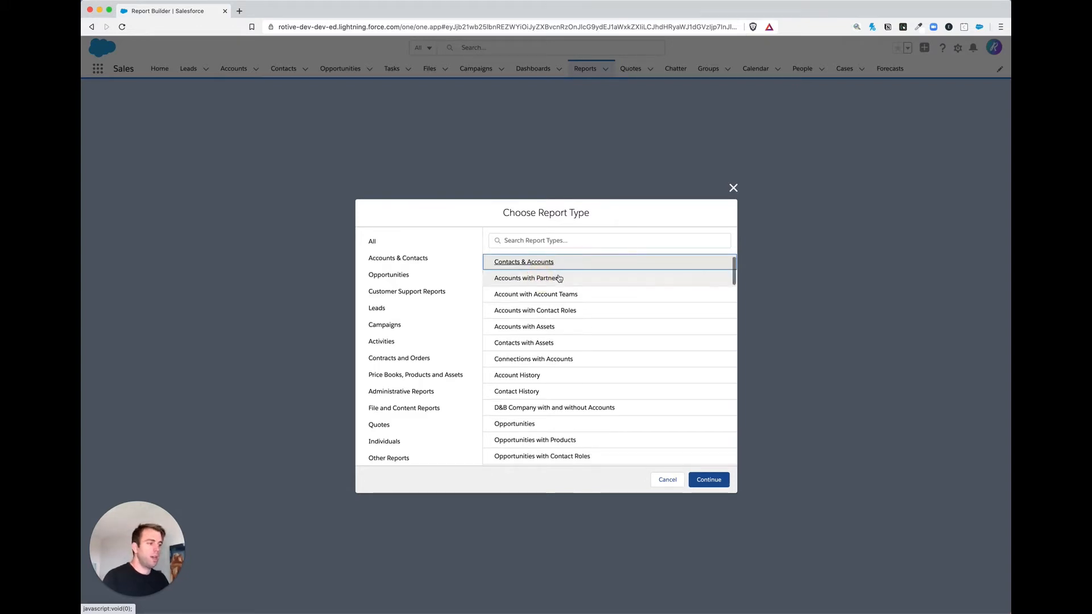
pyautogui.moveTo(707, 478)
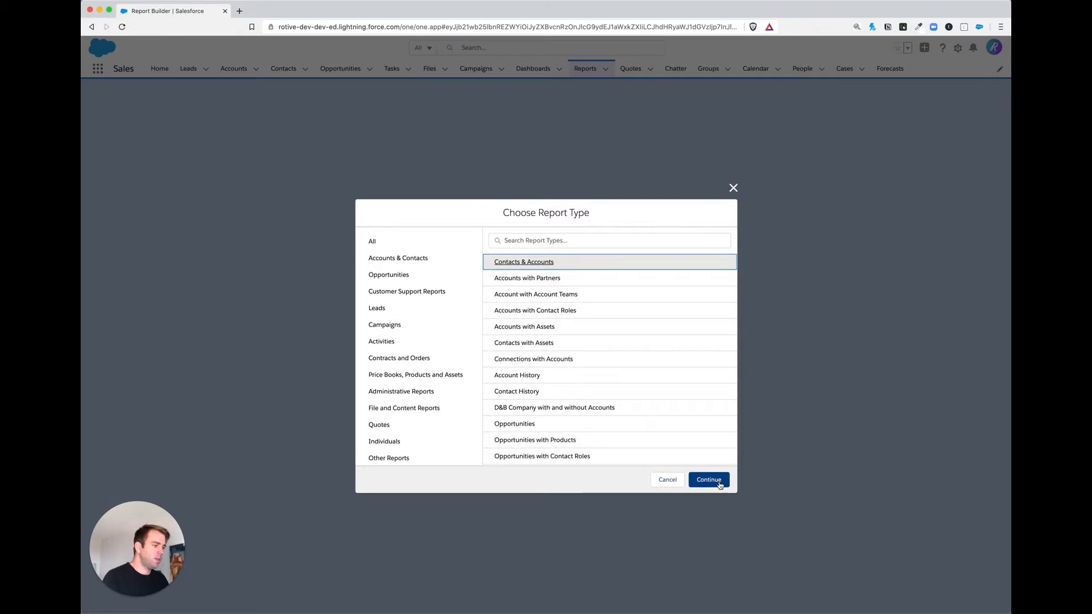
# Confirm the Contacts & Accounts type and show the My contacts and Created Date filters
pyautogui.click(708, 479)
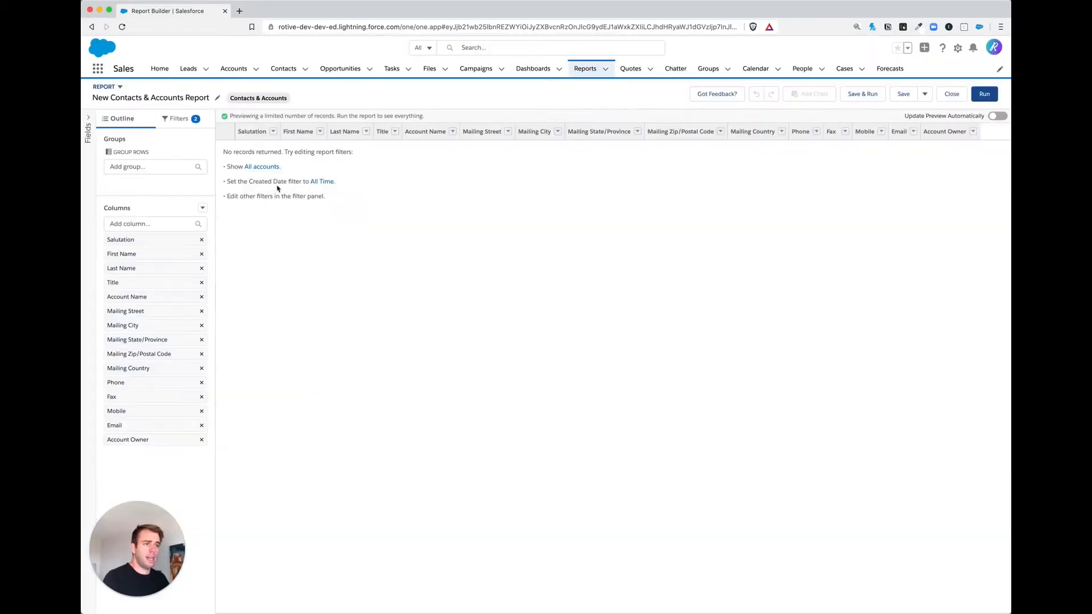
pyautogui.click(178, 118)
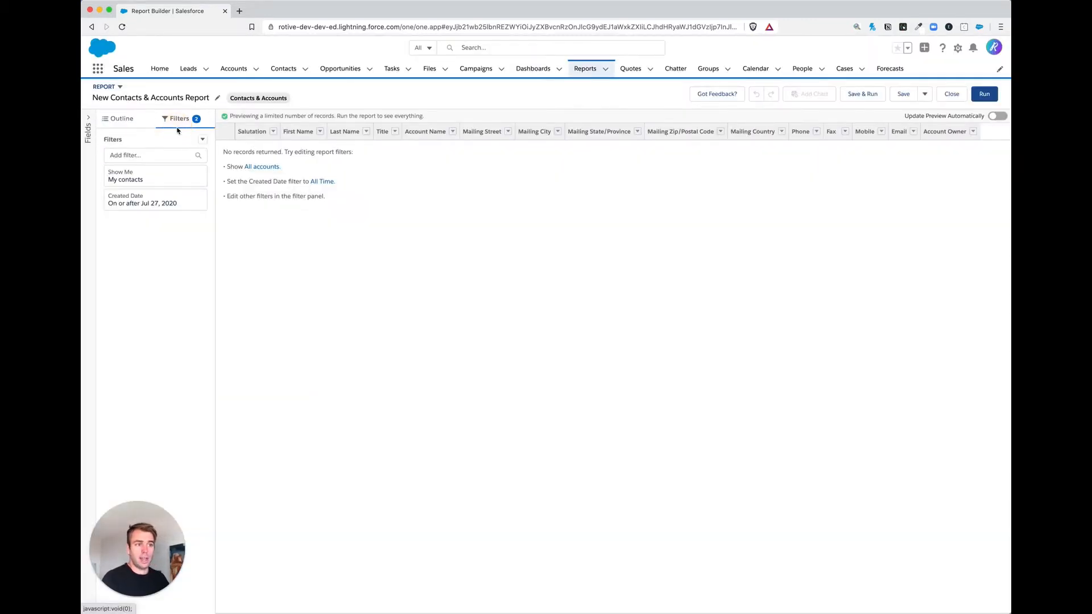
pyautogui.click(125, 179)
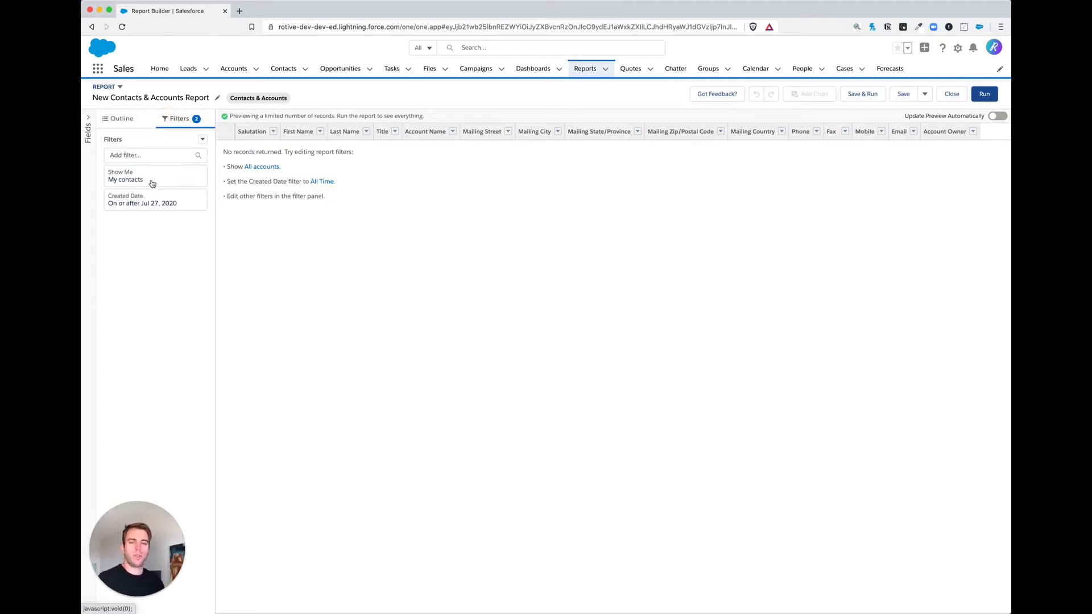
# Change the Show Me filter from My contacts to All accounts
pyautogui.click(125, 179)
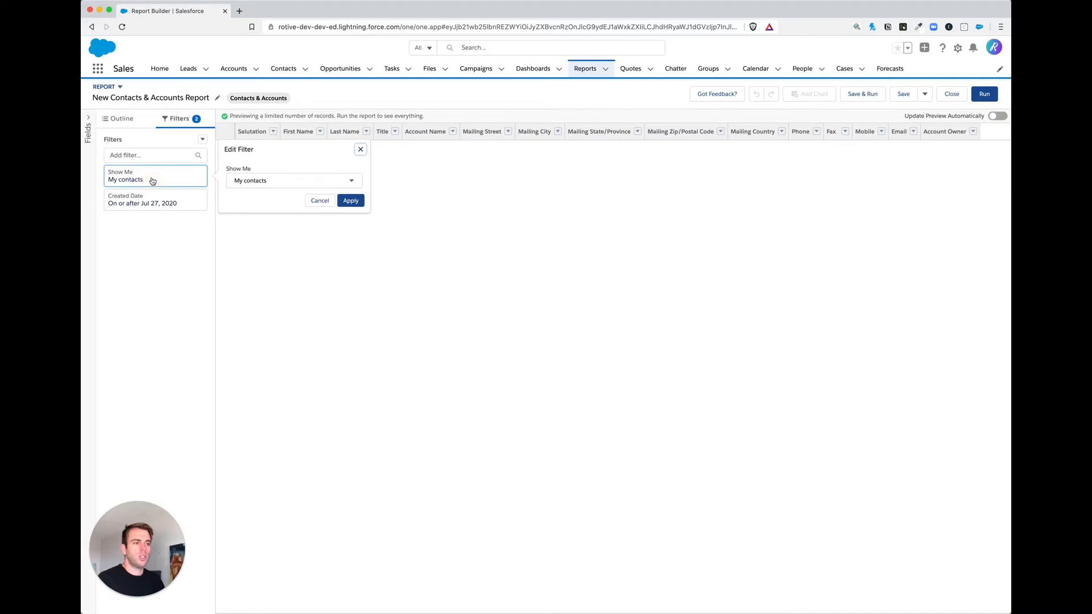
pyautogui.click(293, 180)
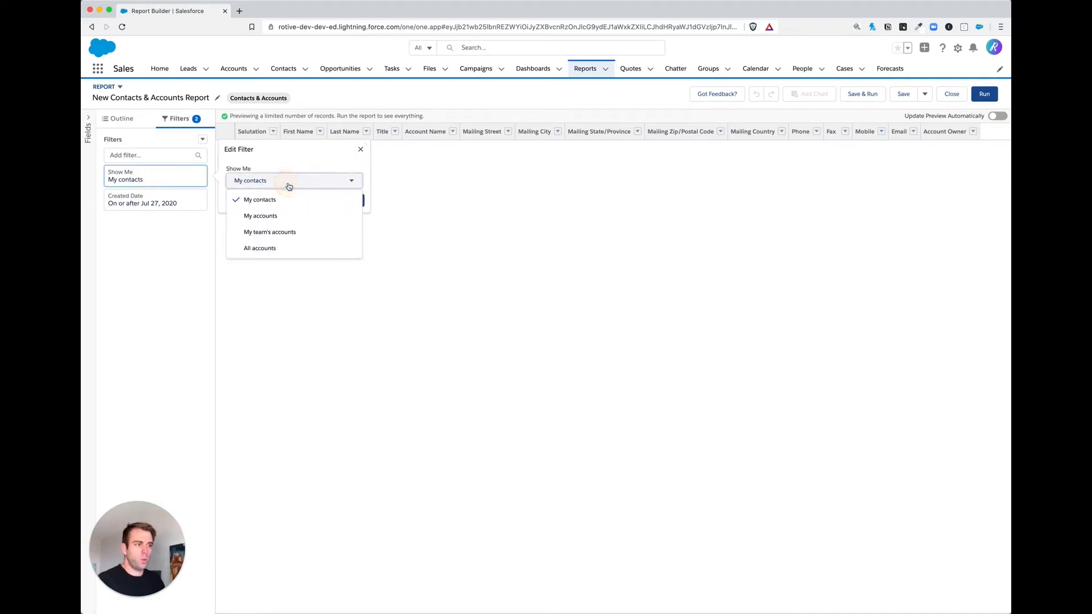
pyautogui.moveTo(260, 248)
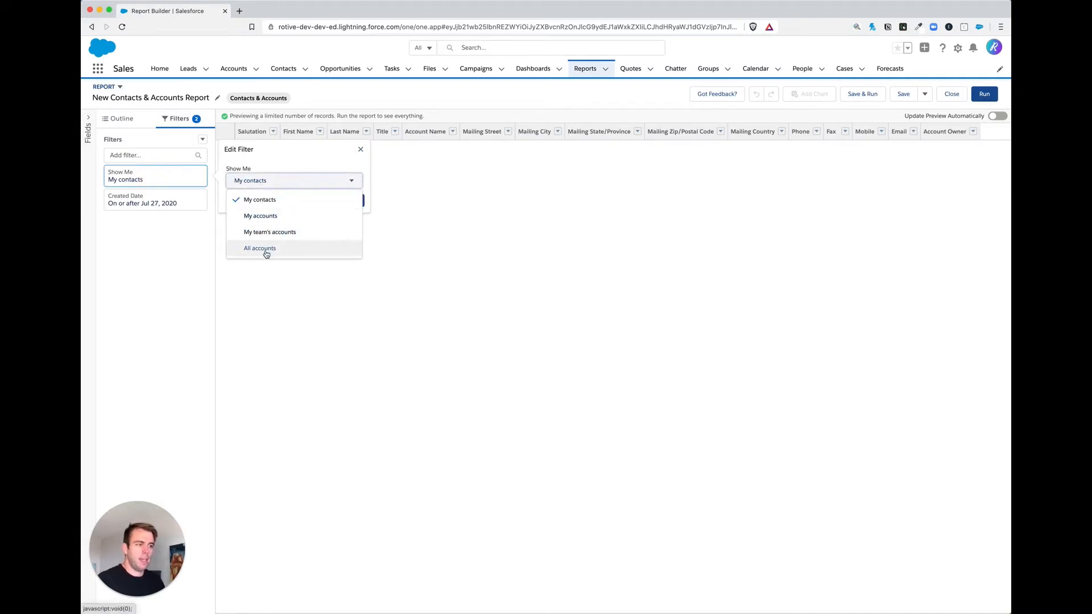
pyautogui.moveTo(259, 248)
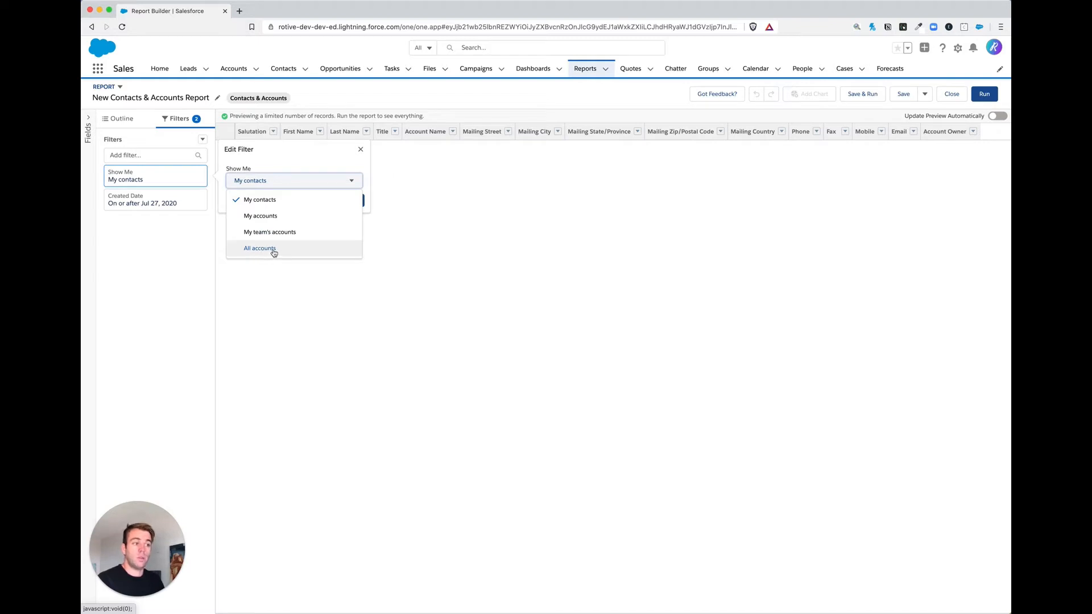
pyautogui.moveTo(270, 255)
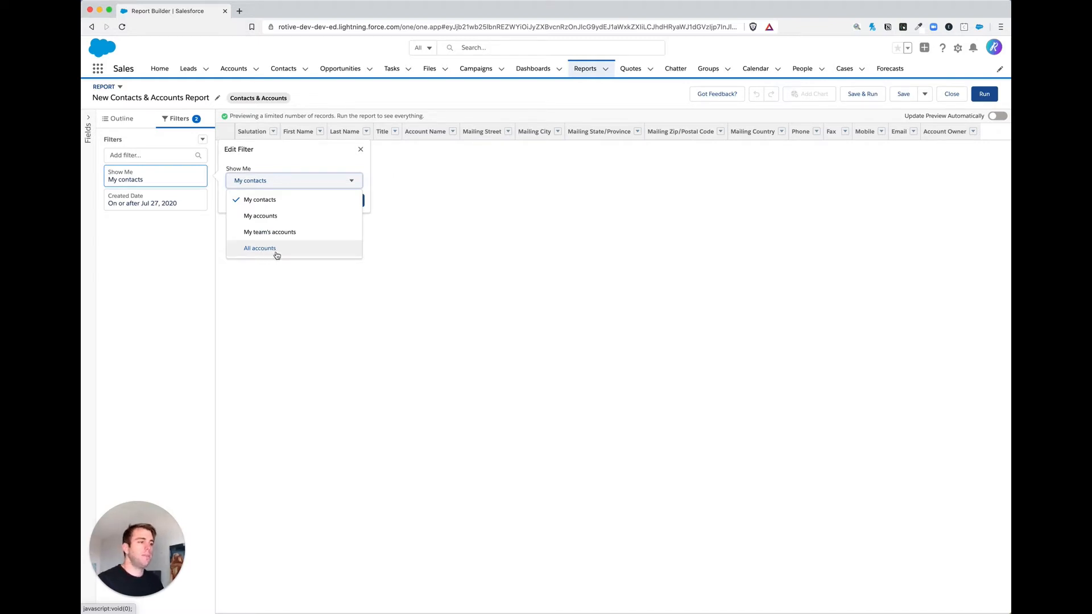
pyautogui.click(260, 247)
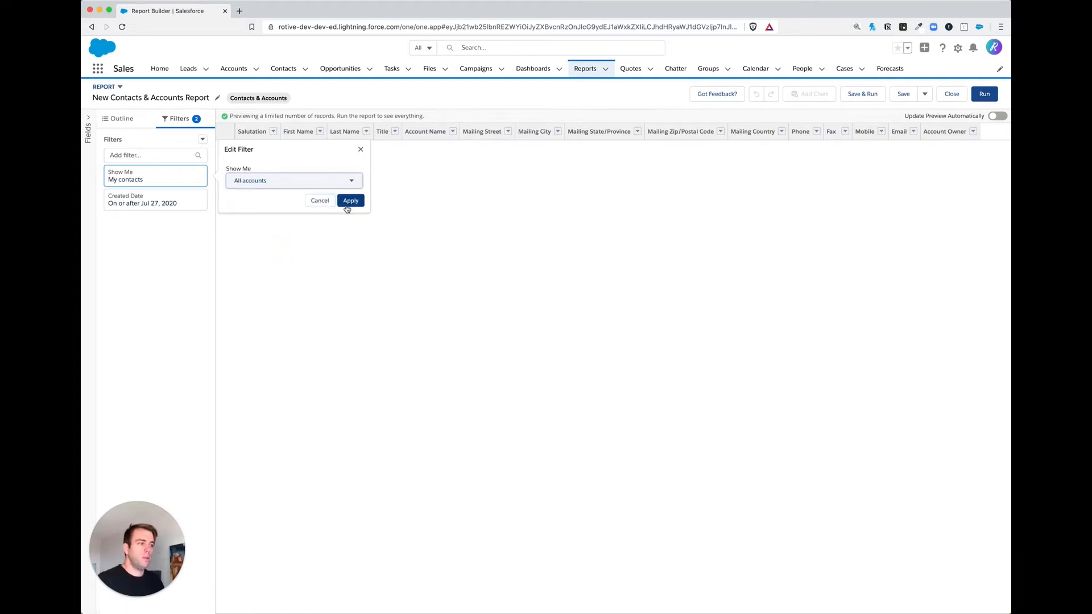
pyautogui.click(351, 200)
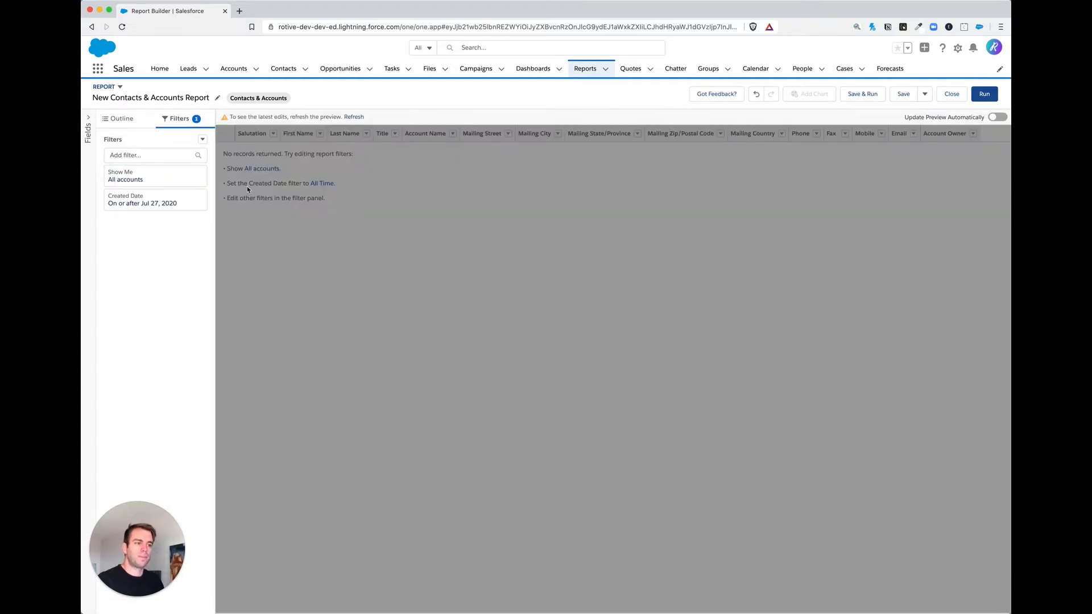
# Change the Created Date filter range to All Time
pyautogui.click(155, 199)
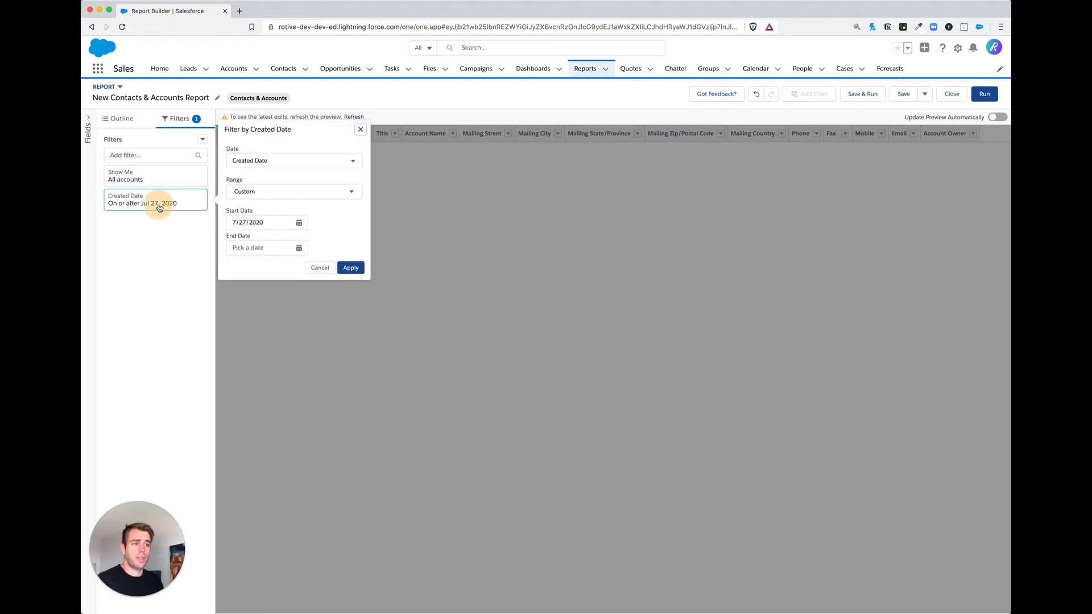
pyautogui.moveTo(279, 171)
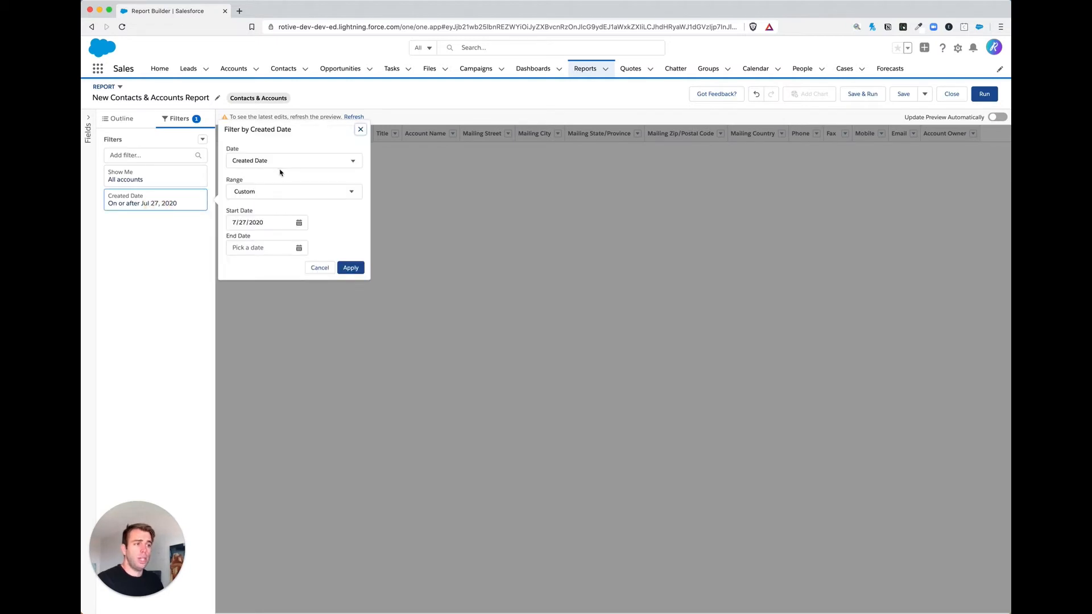
pyautogui.click(293, 192)
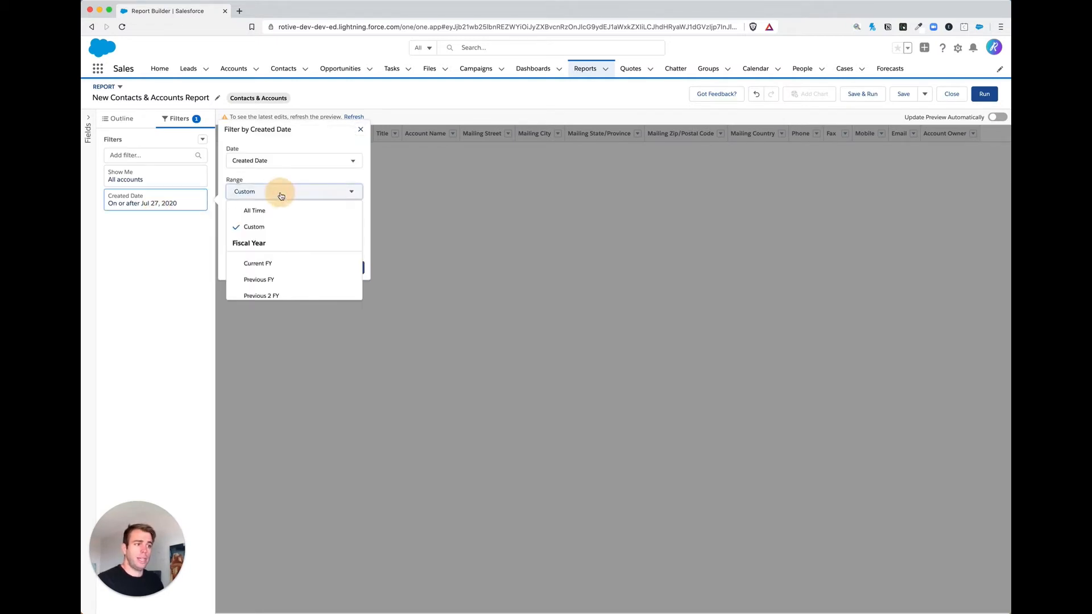
pyautogui.click(254, 211)
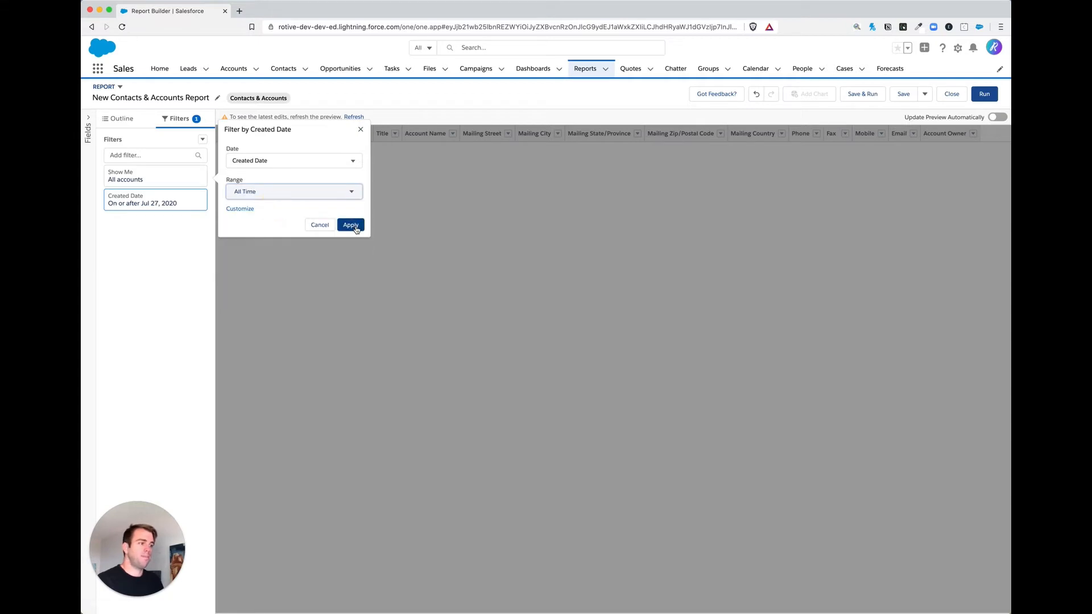
pyautogui.click(350, 224)
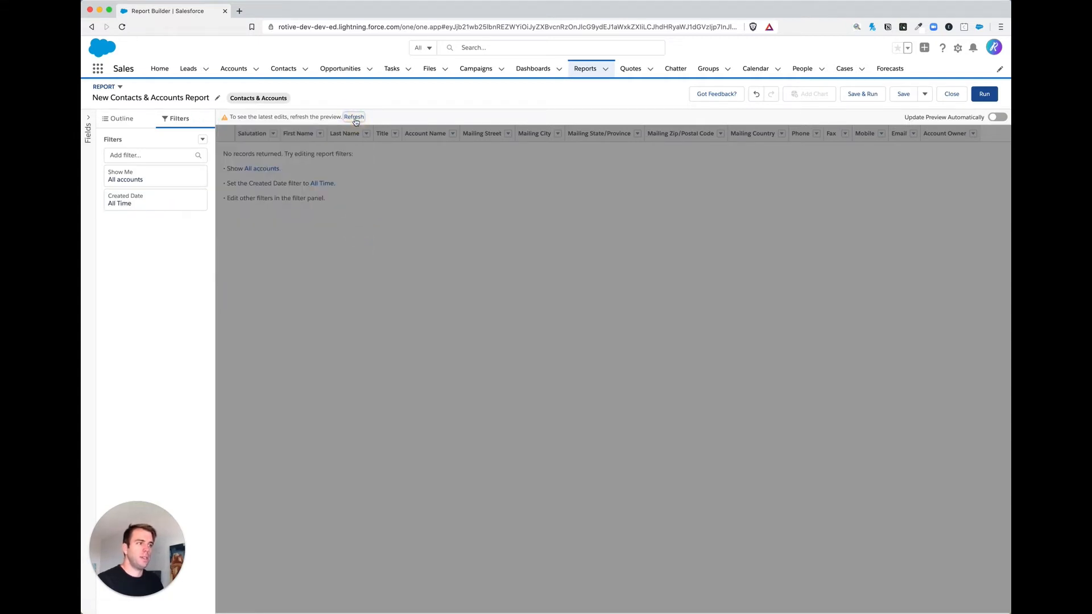
pyautogui.click(354, 116)
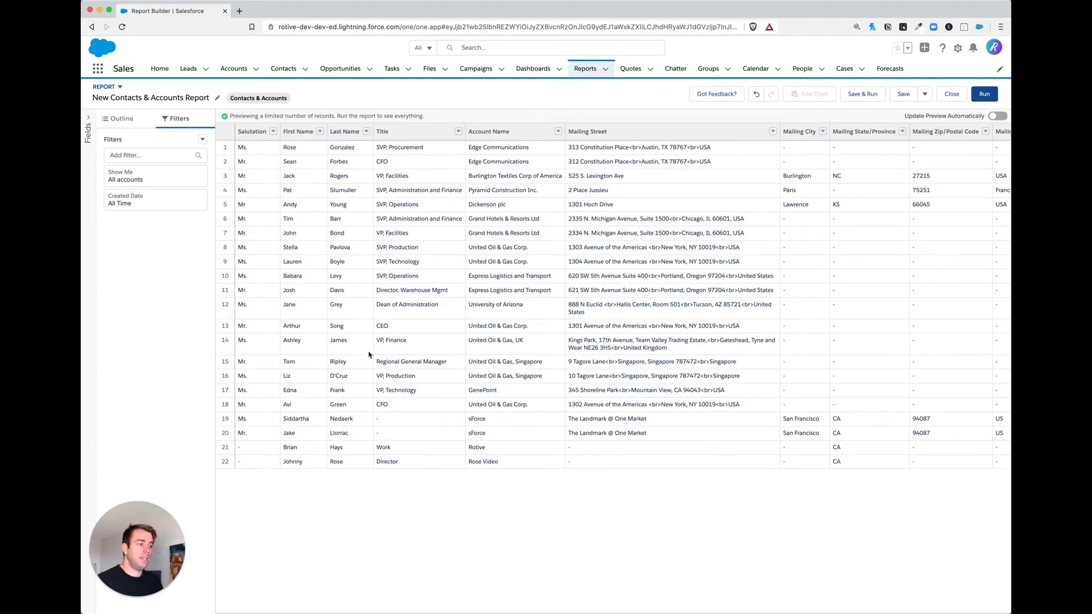
pyautogui.moveTo(500, 353)
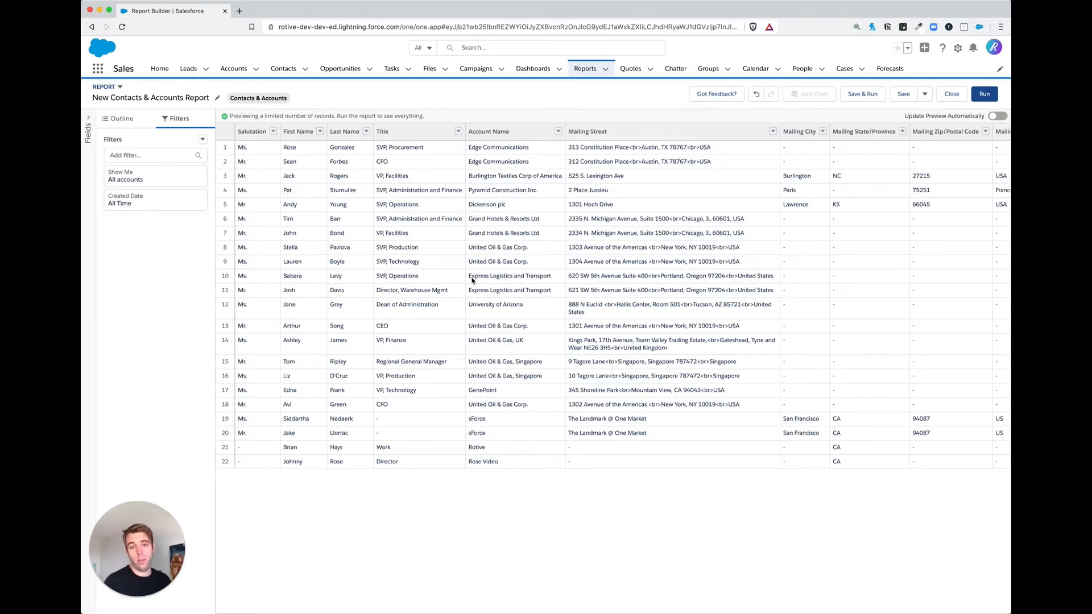
pyautogui.moveTo(479, 322)
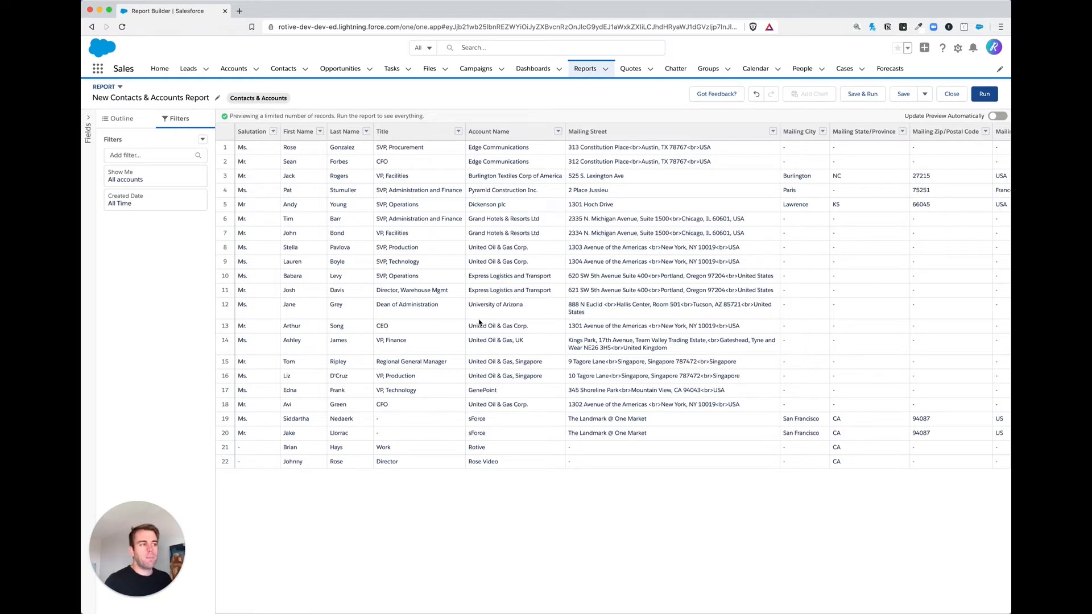
pyautogui.moveTo(488, 319)
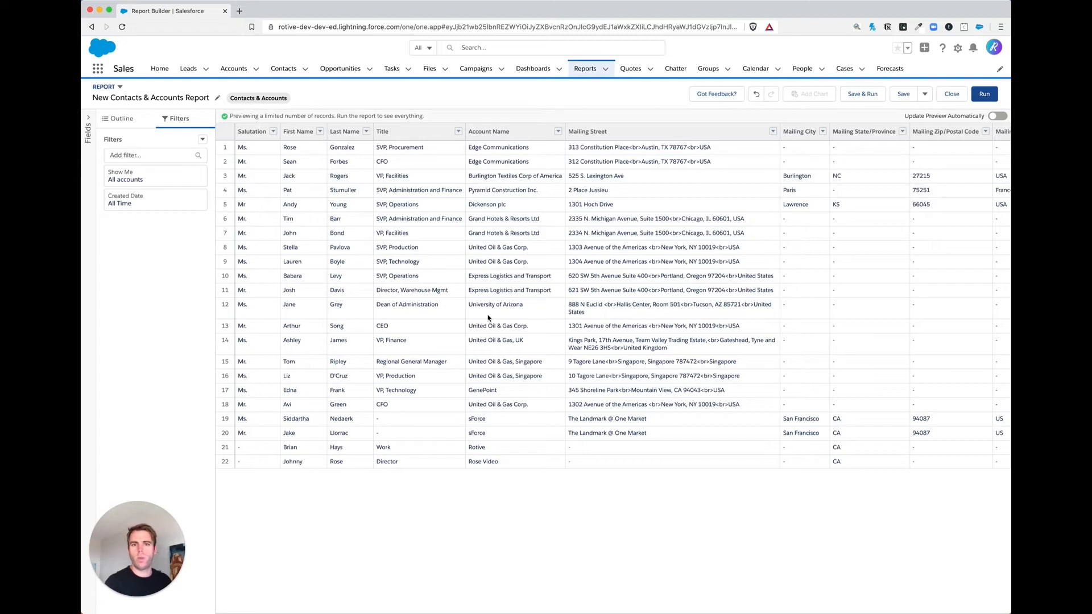
pyautogui.moveTo(529, 232)
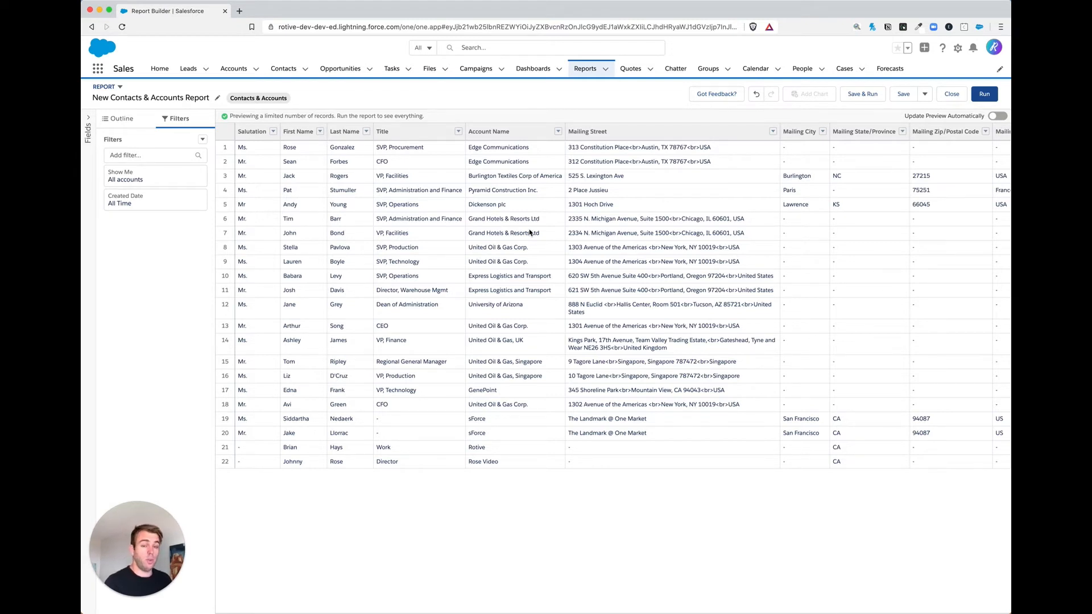
pyautogui.moveTo(442, 355)
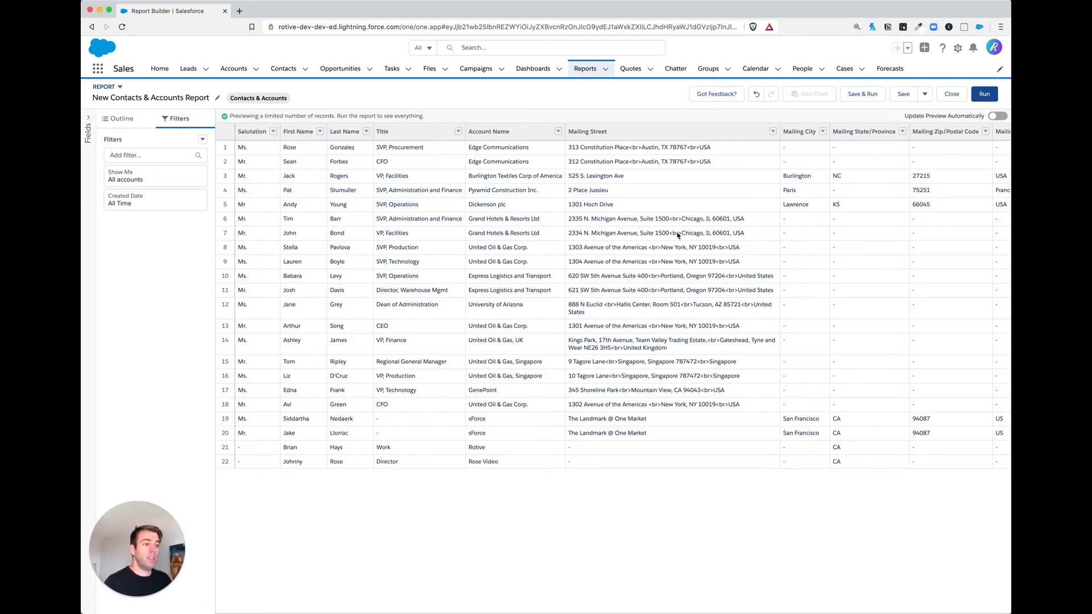
pyautogui.moveTo(158, 142)
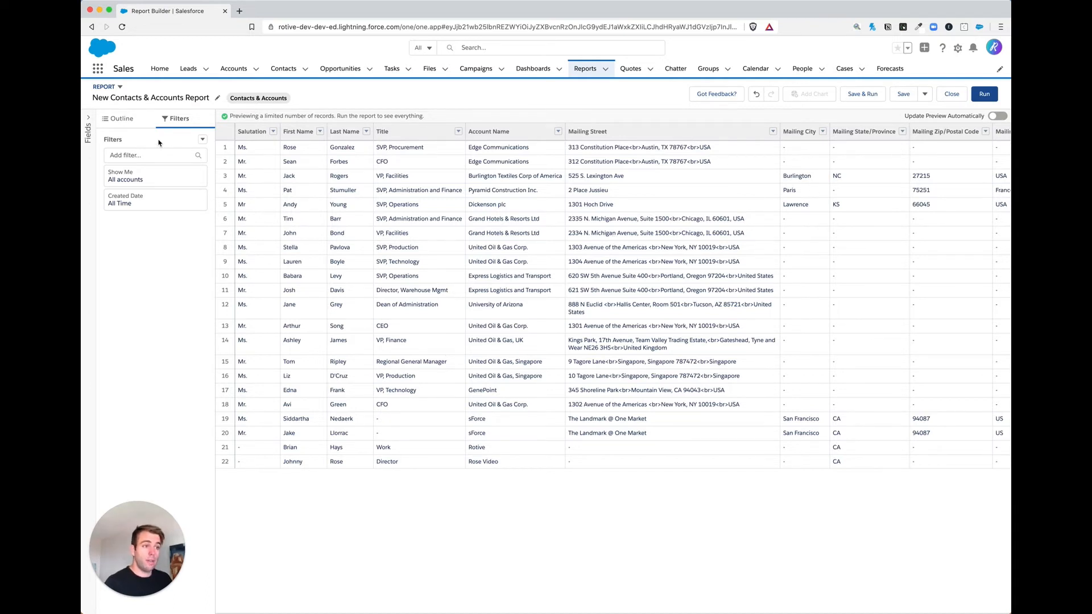
# Show the Outline panel listing columns from Salutation through Account Owner
pyautogui.click(122, 118)
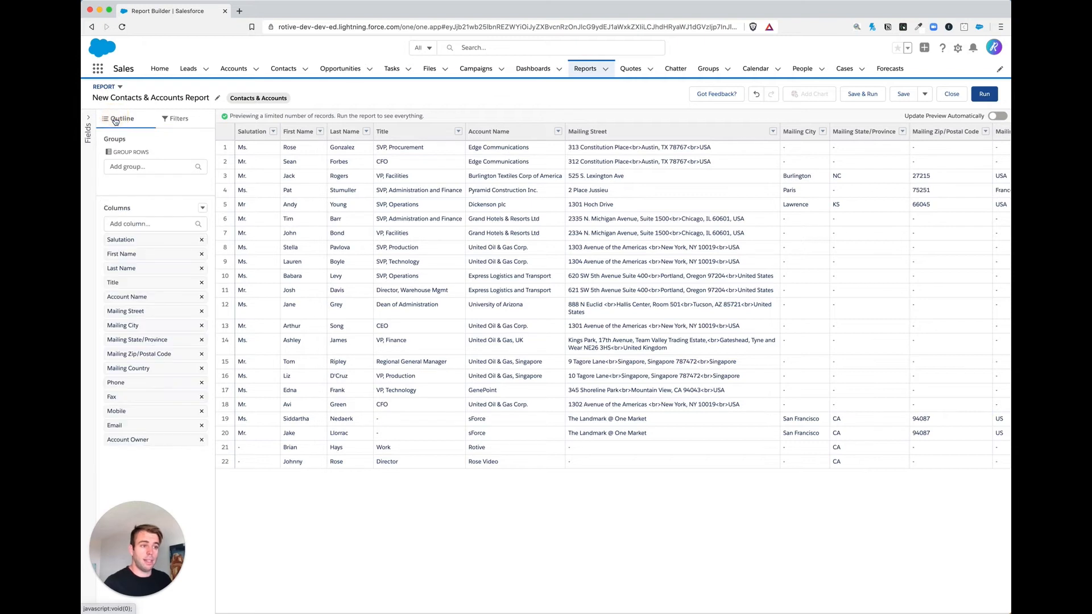
pyautogui.moveTo(145, 451)
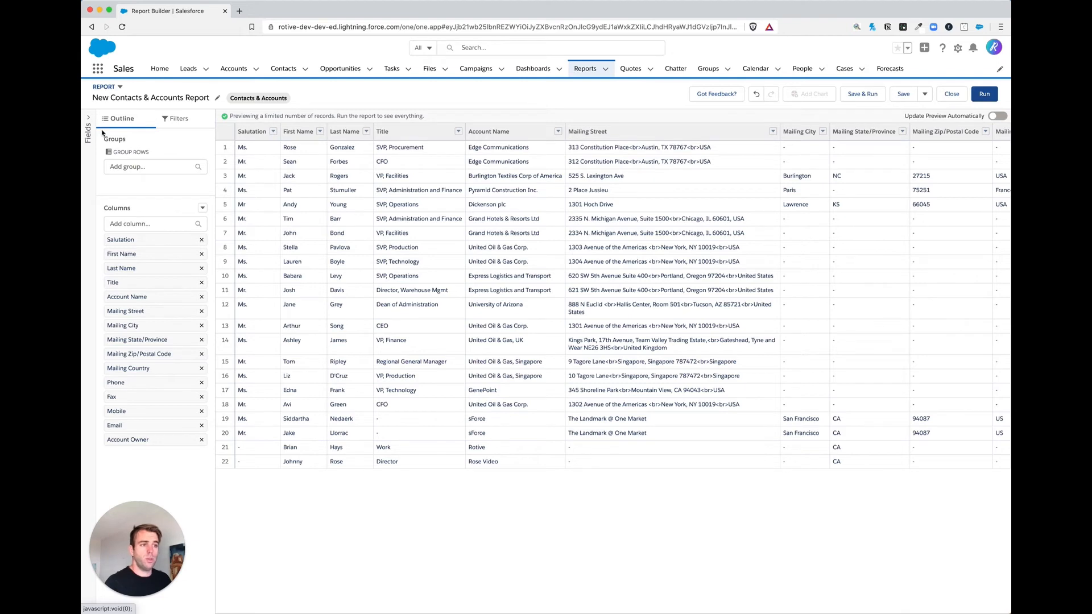
pyautogui.moveTo(89, 119)
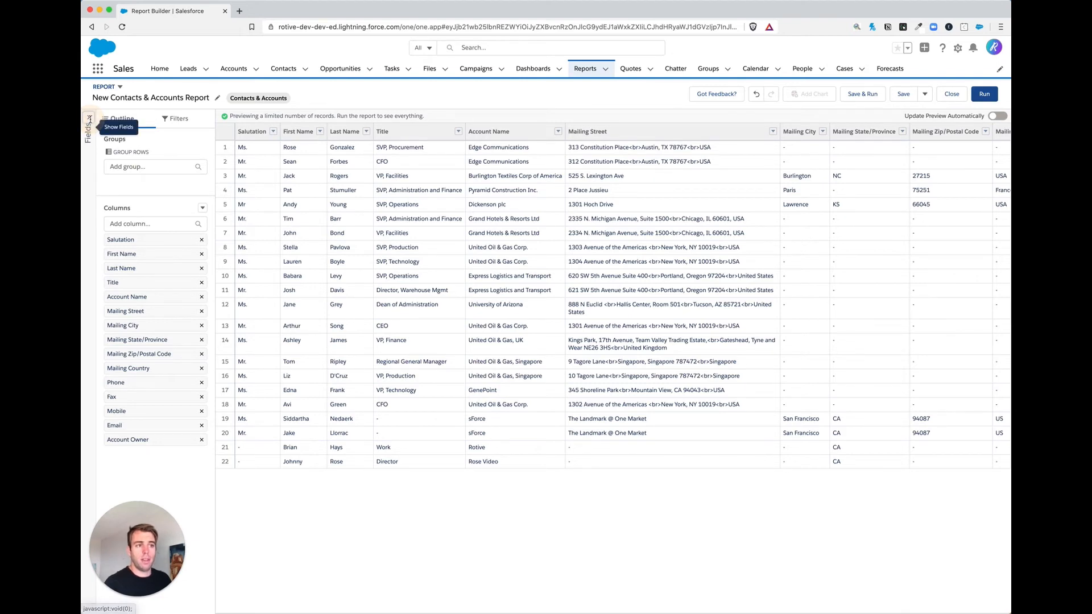
# Expand the Fields panel and scroll through the contact, address and email fields
pyautogui.click(89, 123)
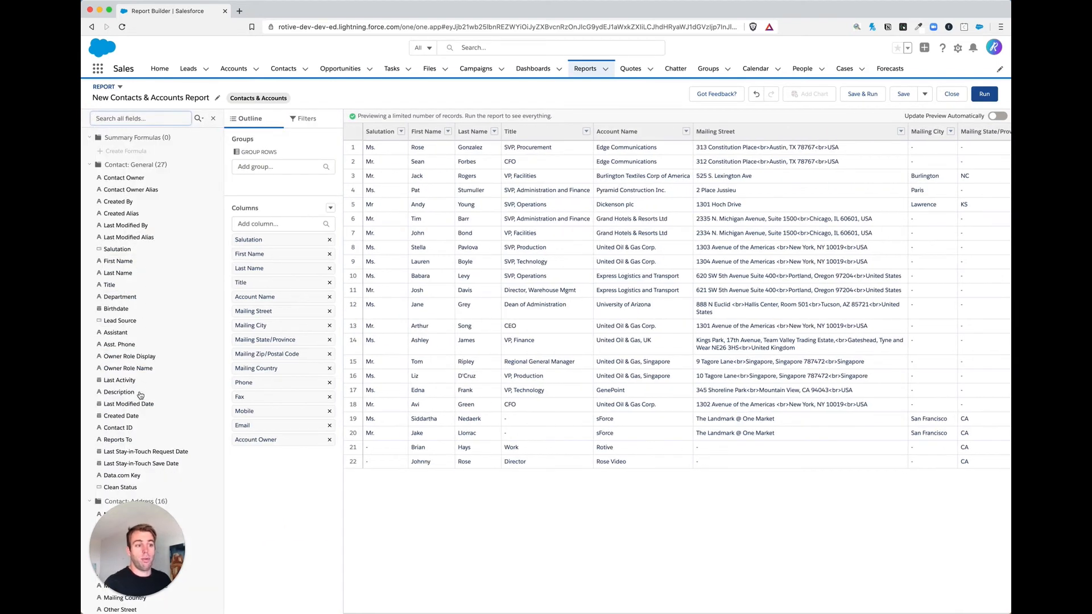
pyautogui.scroll(-3)
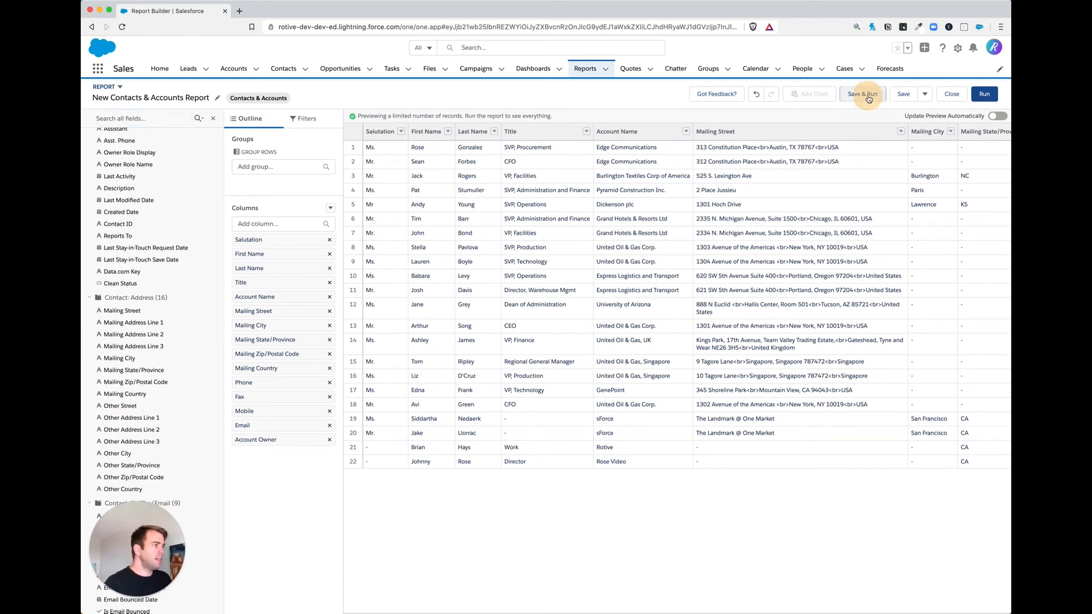
# Save and run the report as 'All Contacts' in Public Reports, showing 22 records
pyautogui.click(862, 94)
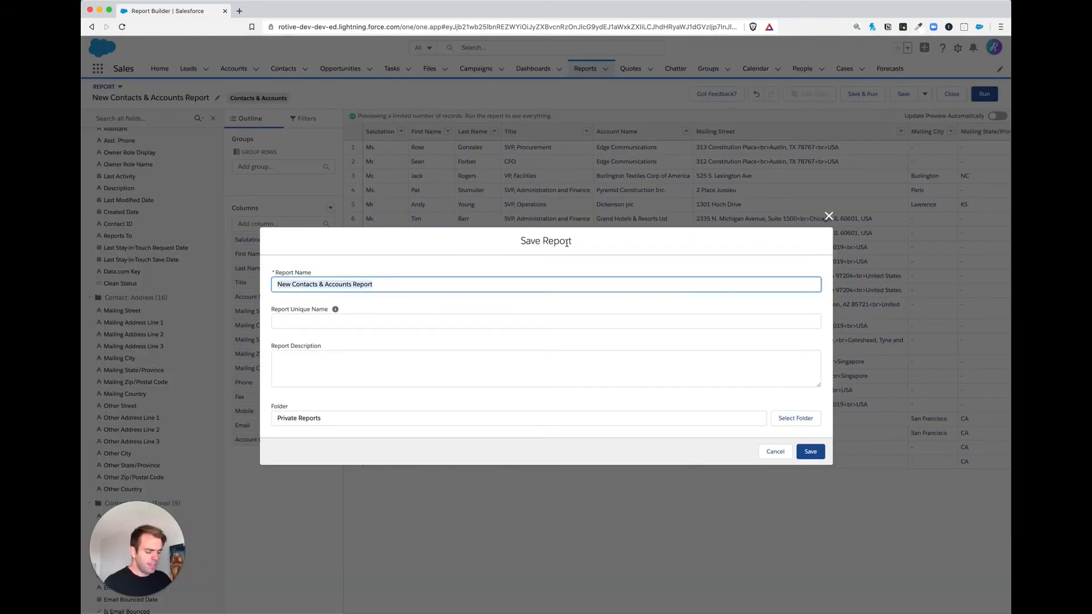
pyautogui.write('All C')
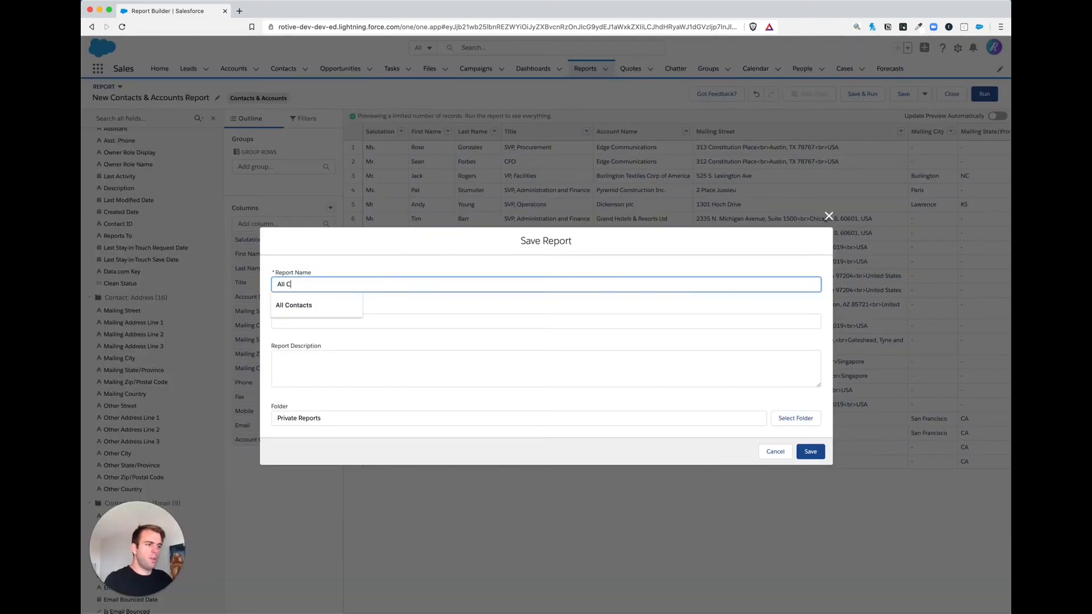
pyautogui.click(294, 305)
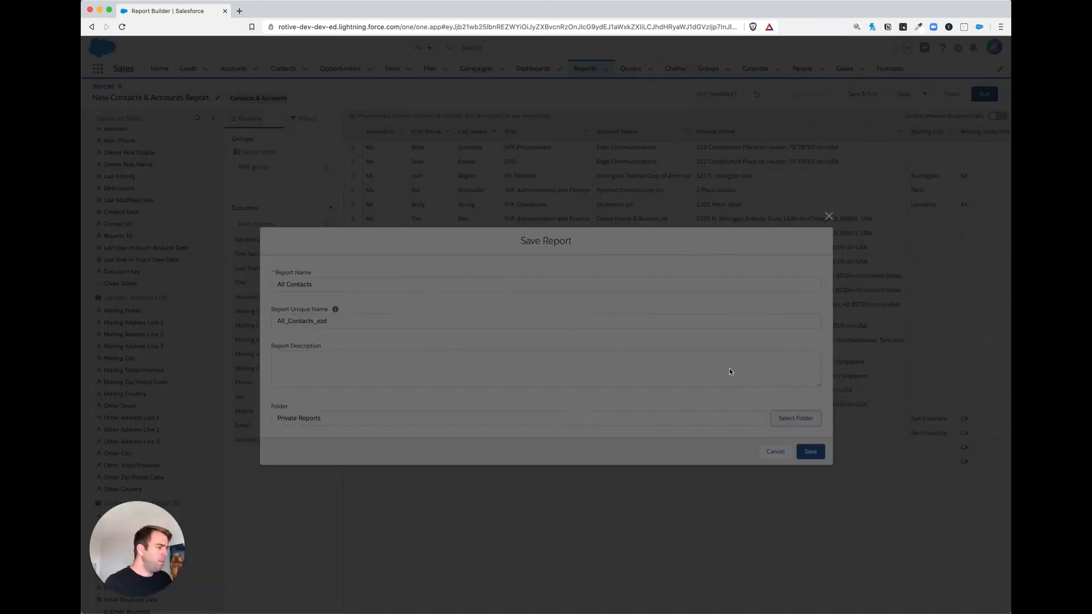
pyautogui.click(794, 418)
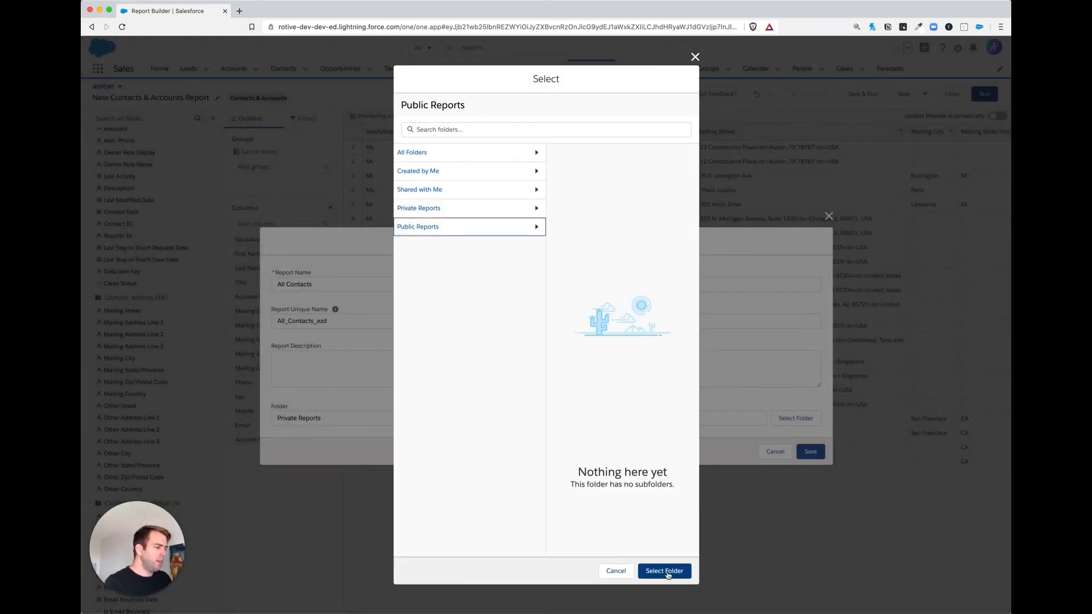
pyautogui.click(663, 571)
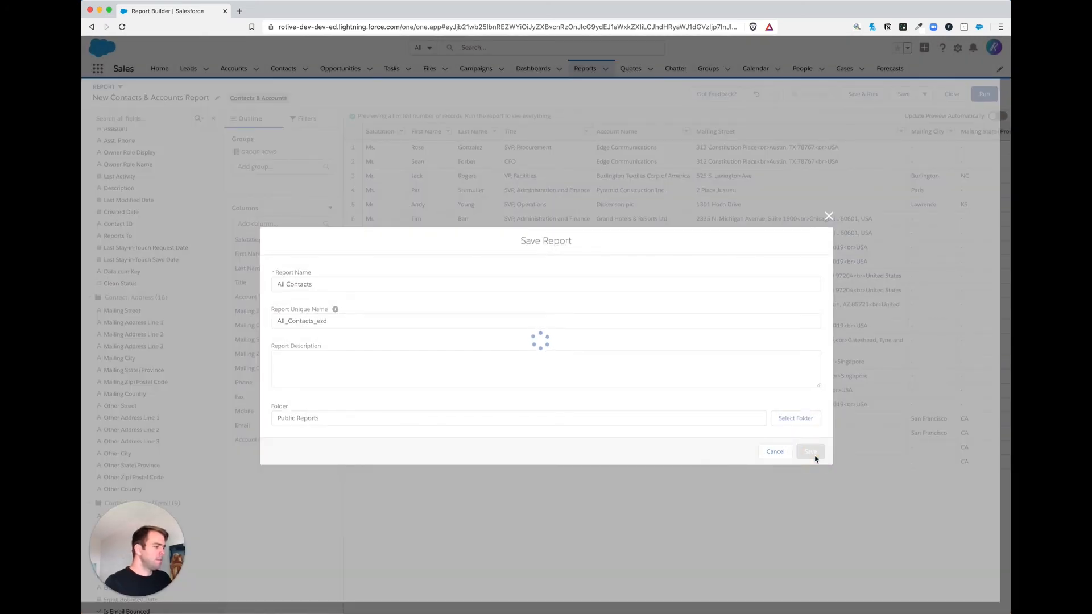
pyautogui.click(809, 451)
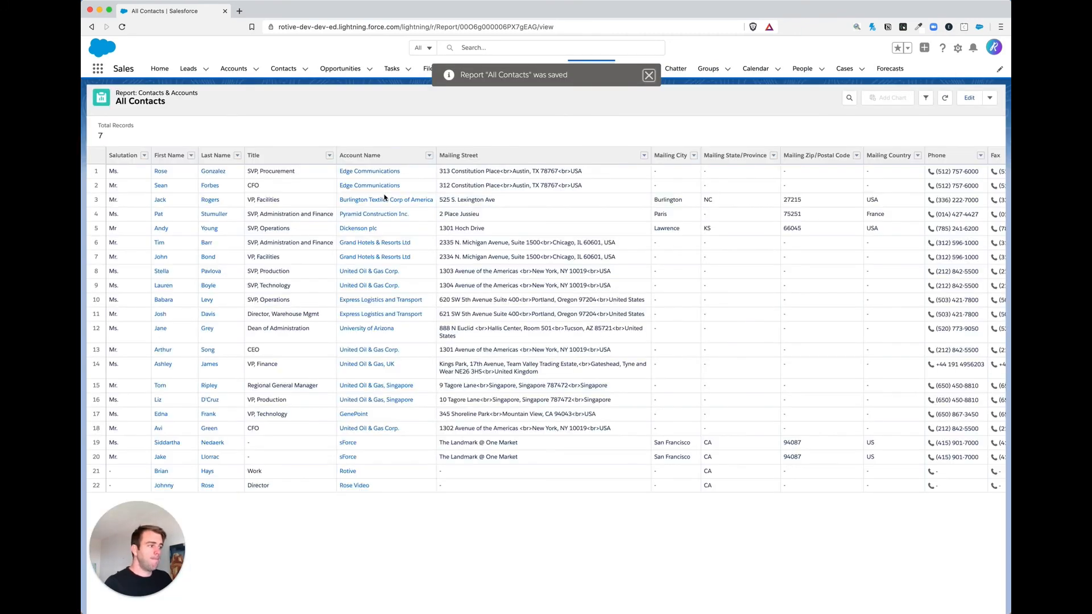
pyautogui.click(648, 75)
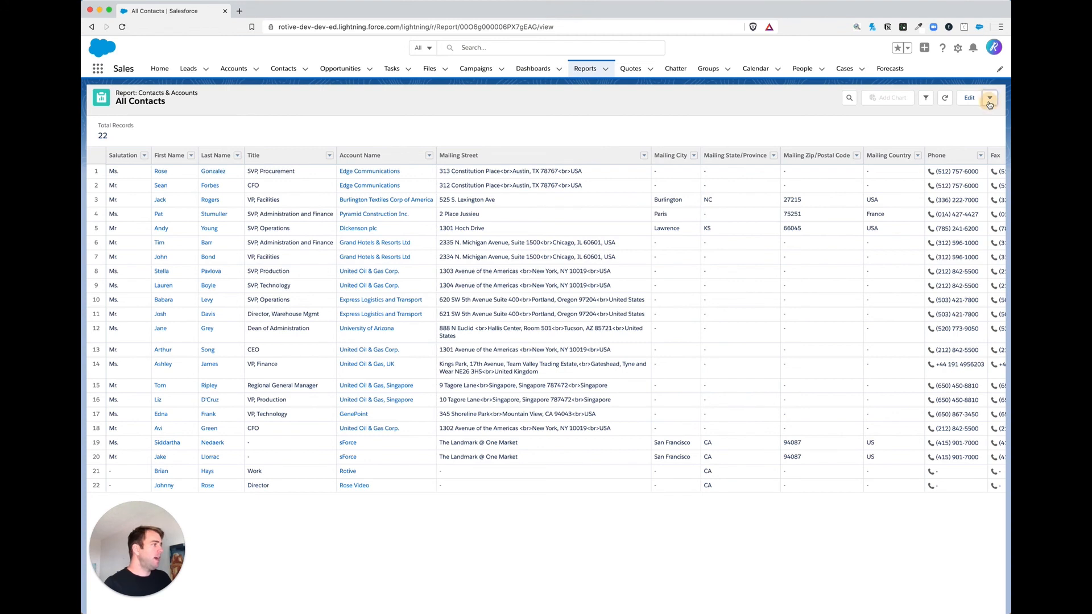
pyautogui.click(989, 97)
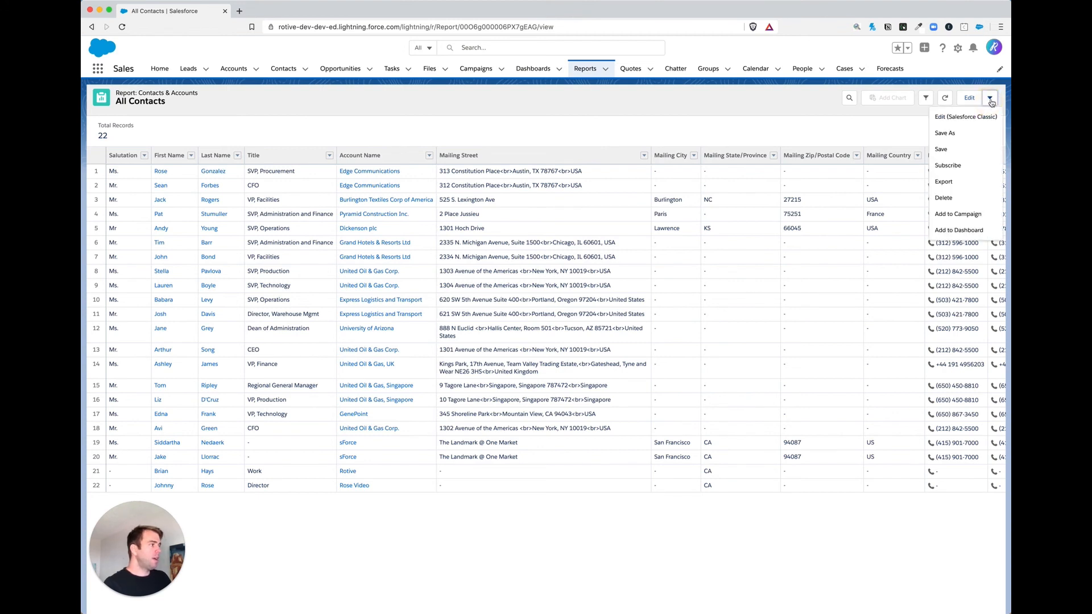
pyautogui.moveTo(947, 165)
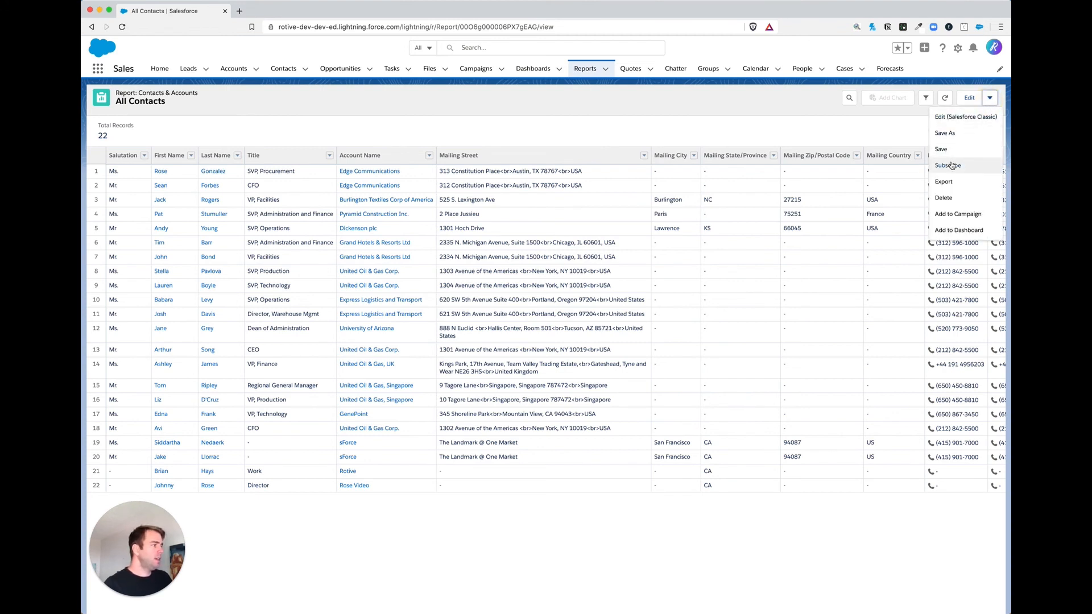
# Export the report as Details Only in Comma Delimited .csv format
pyautogui.click(943, 182)
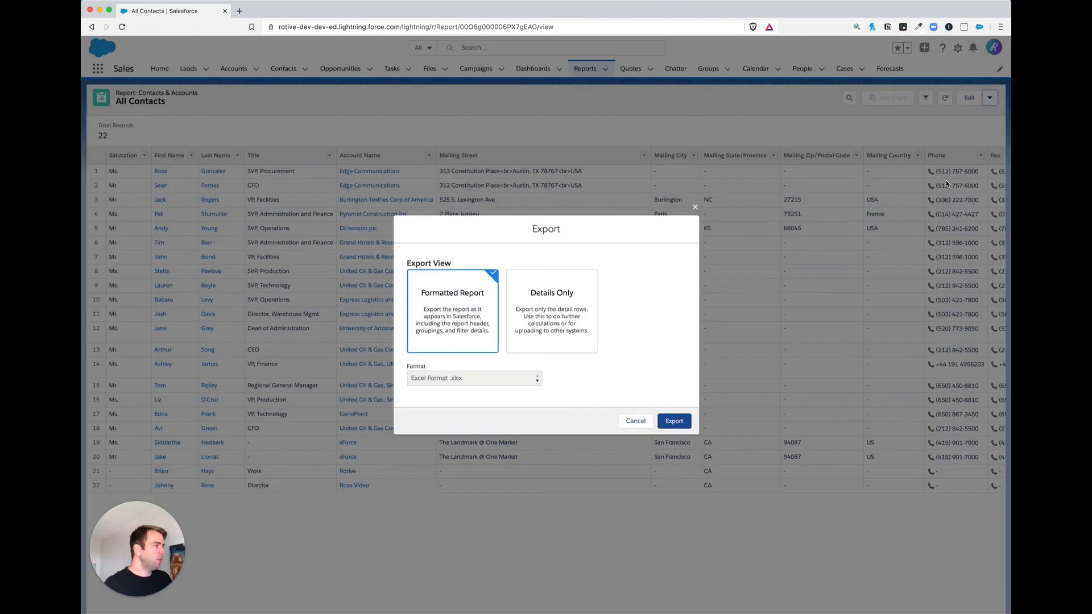
pyautogui.moveTo(462, 335)
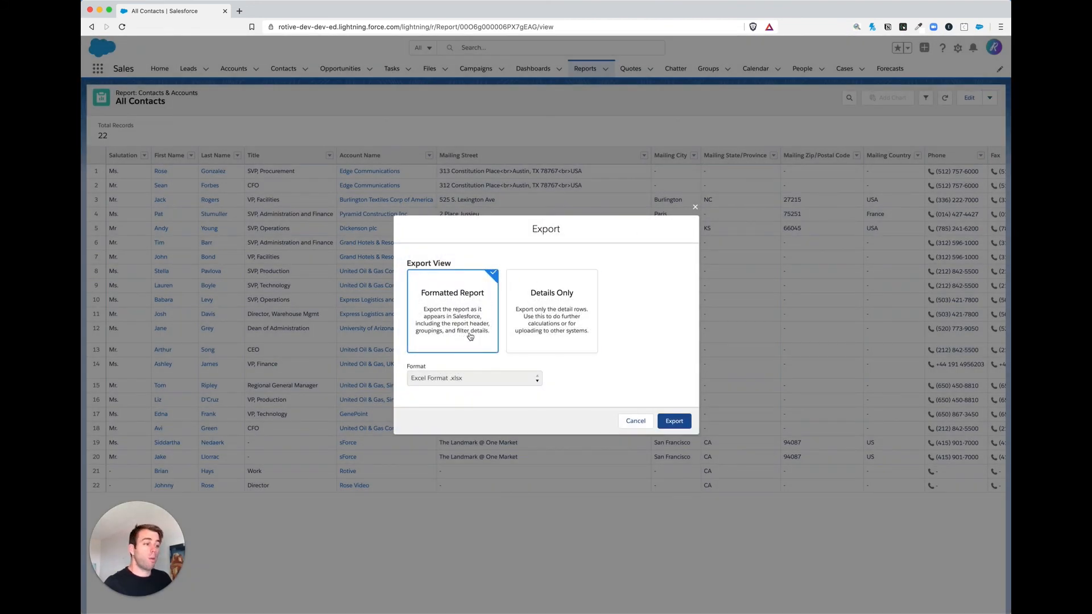
pyautogui.click(551, 309)
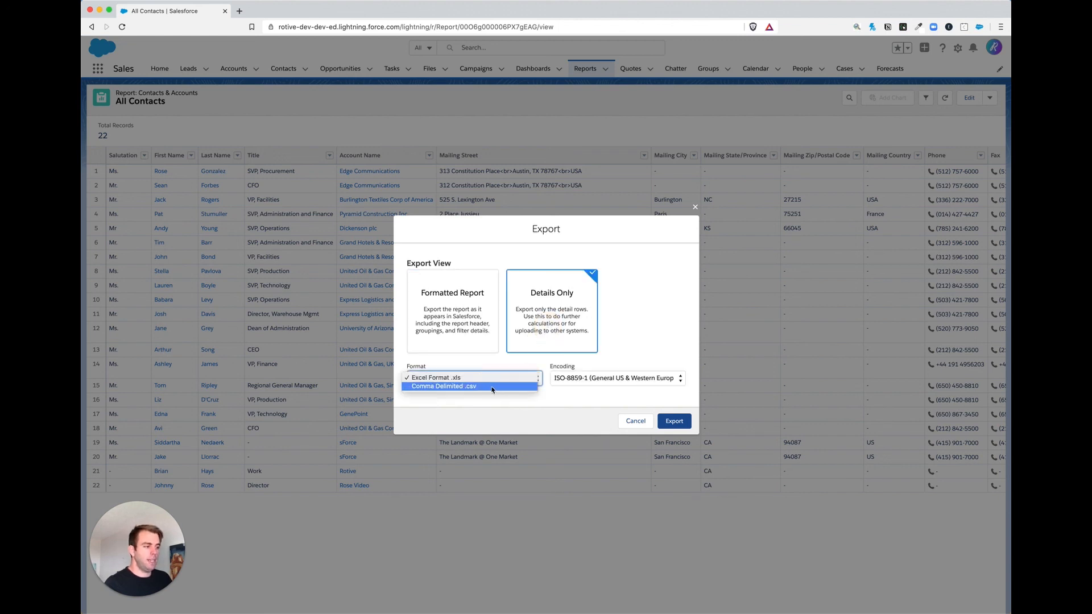
pyautogui.click(443, 387)
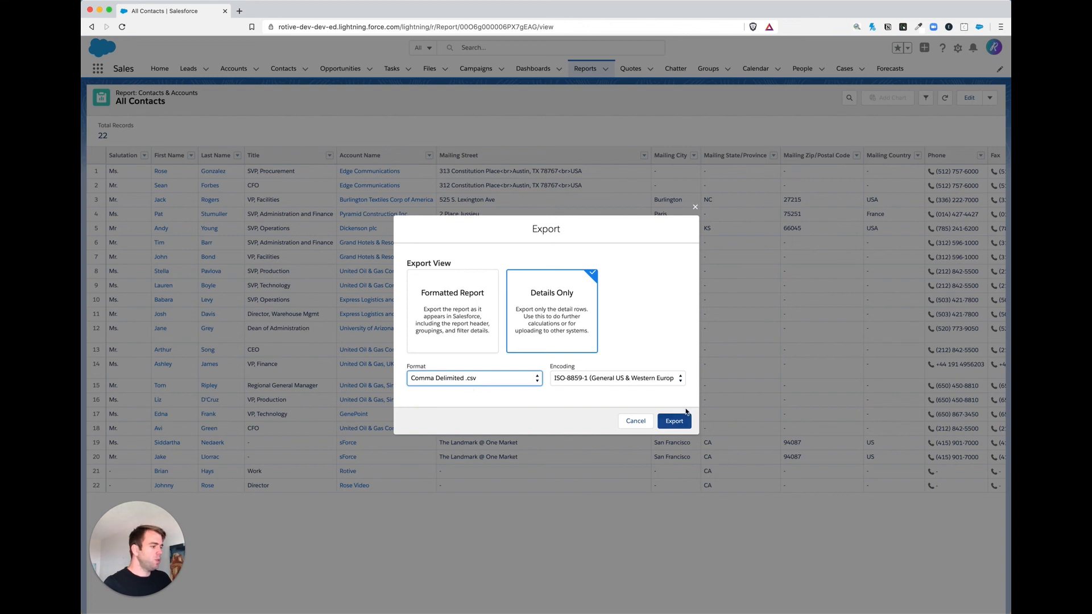
pyautogui.click(673, 421)
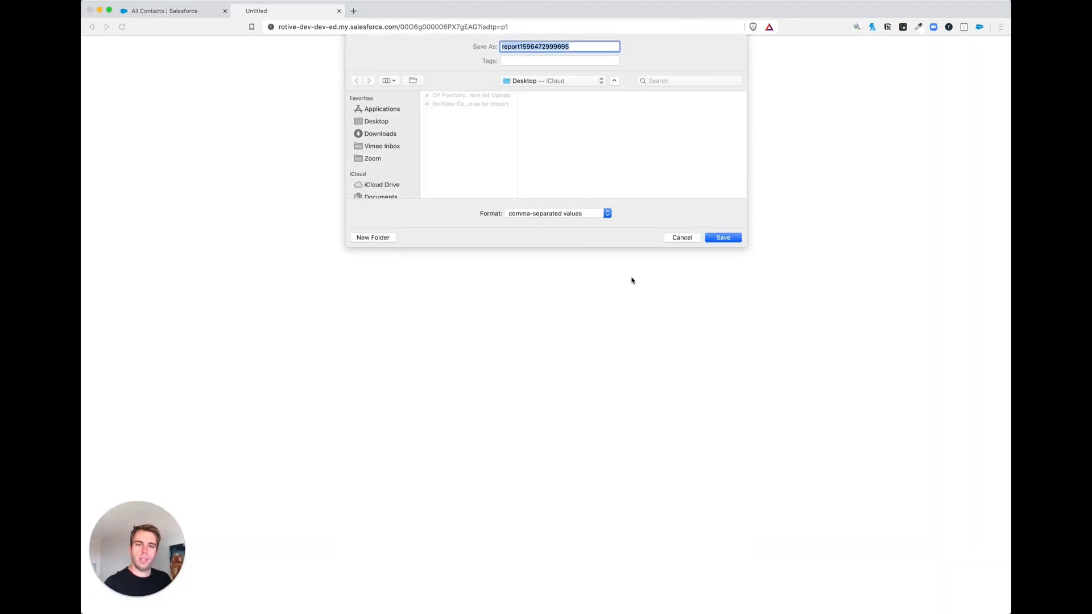
pyautogui.moveTo(729, 223)
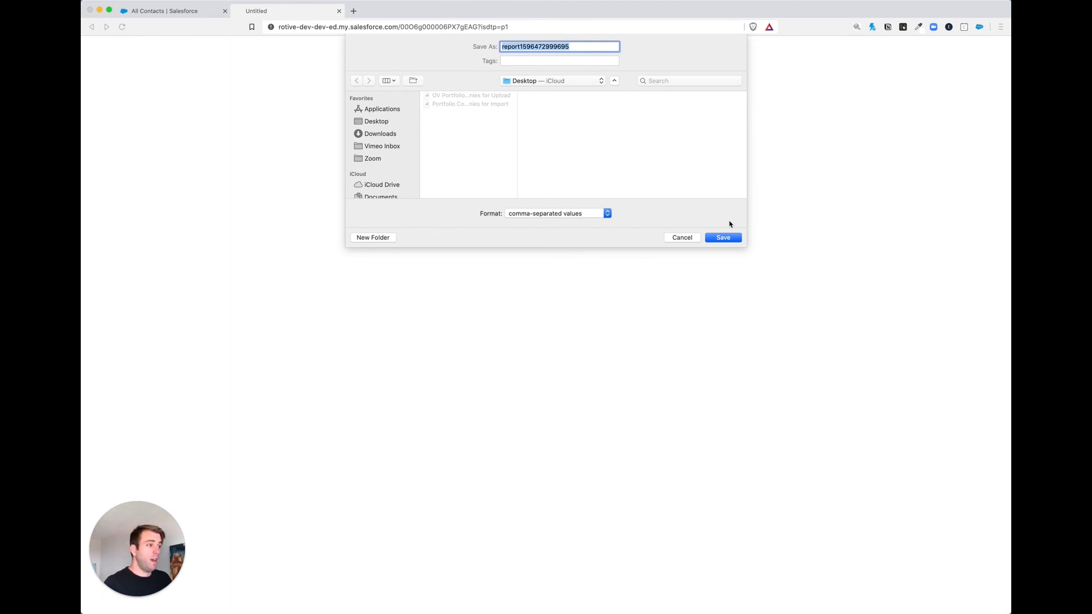
pyautogui.moveTo(697, 226)
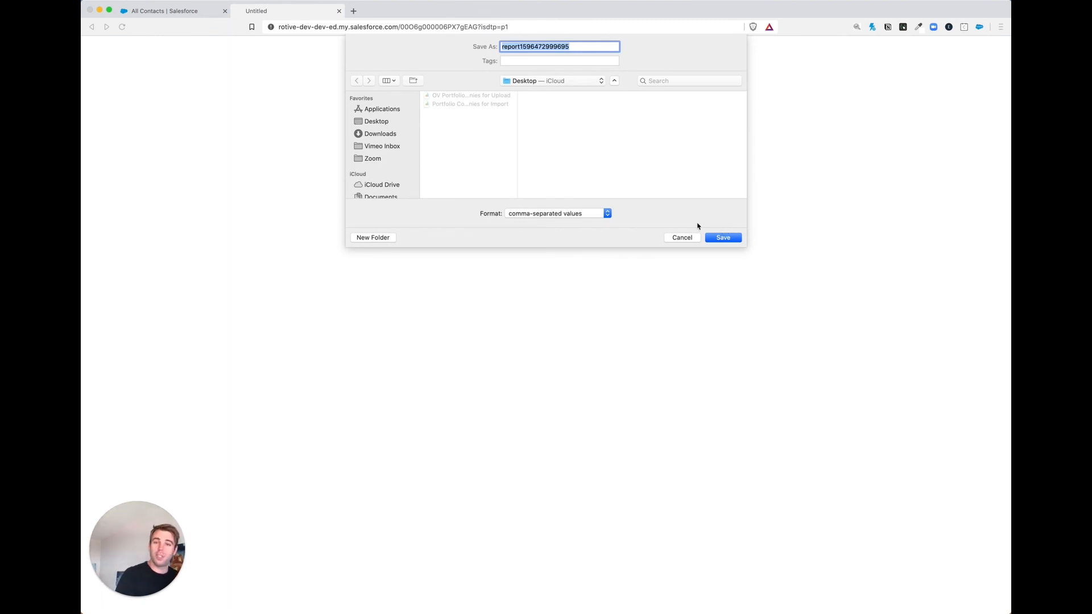